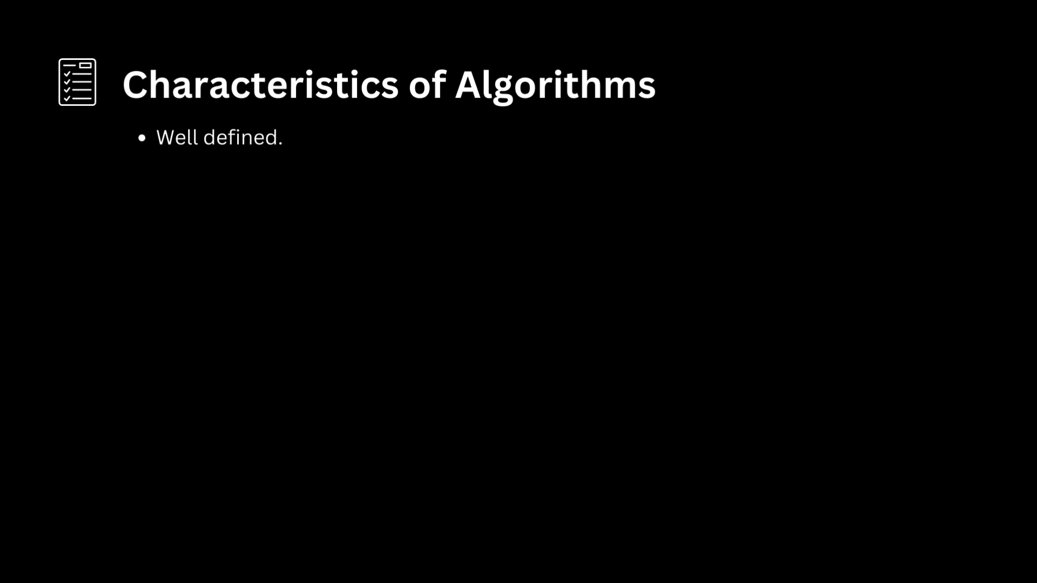
{"action": "type", "text": "Input."}
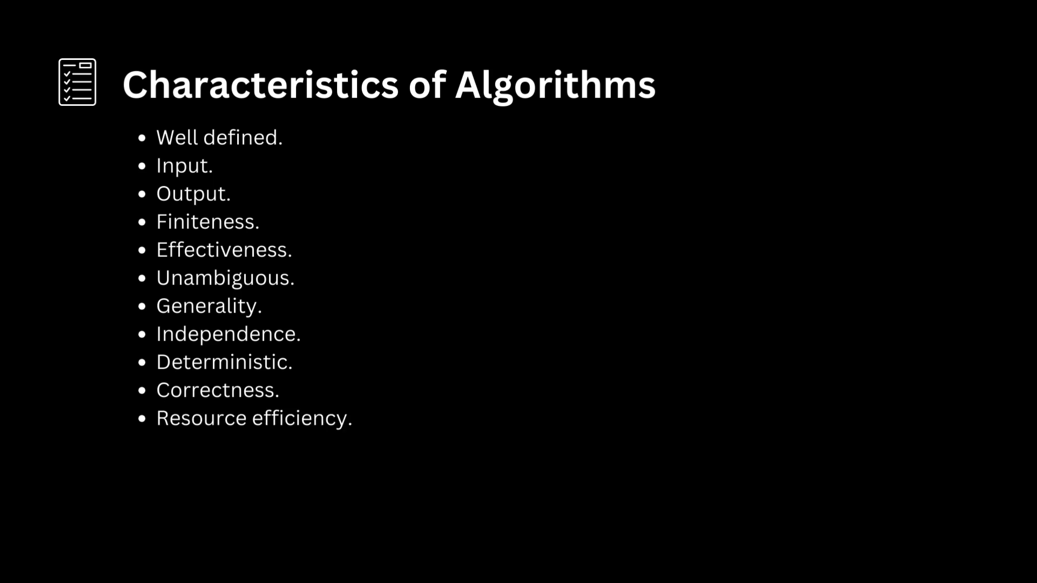
{"action": "type", "text": "Scalability."}
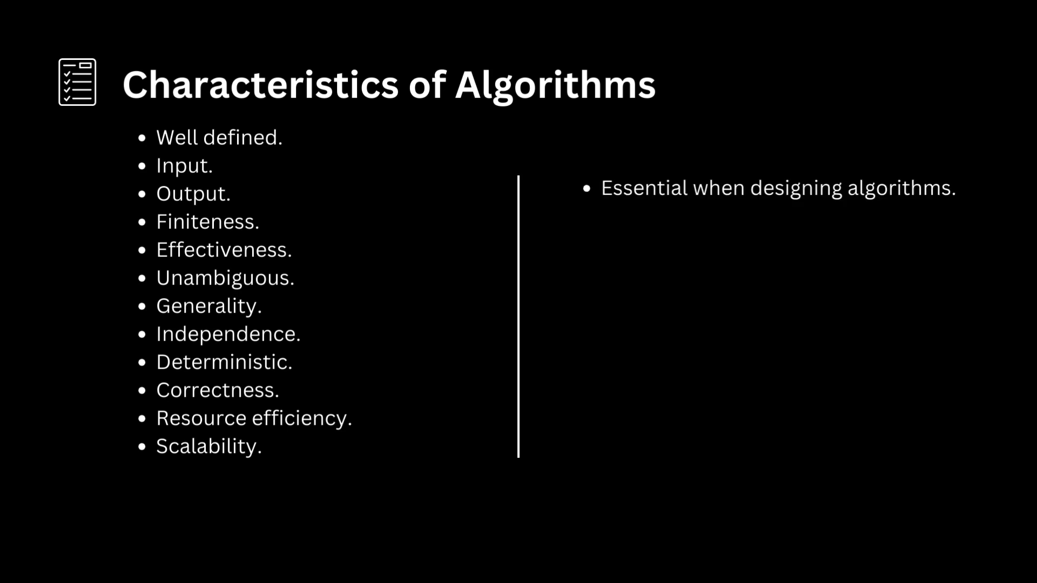
{"action": "type", "text": "To ensure"}
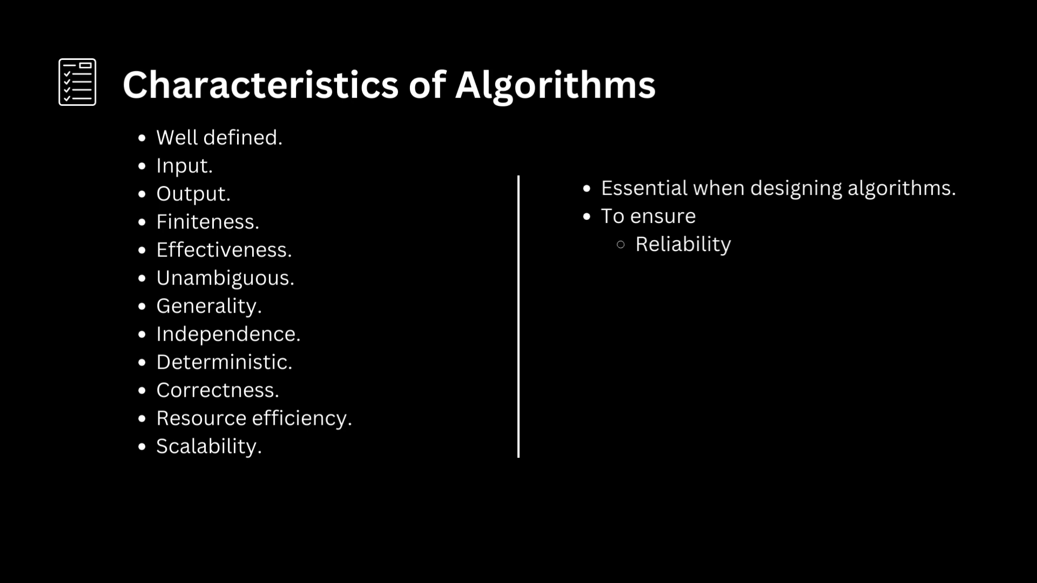